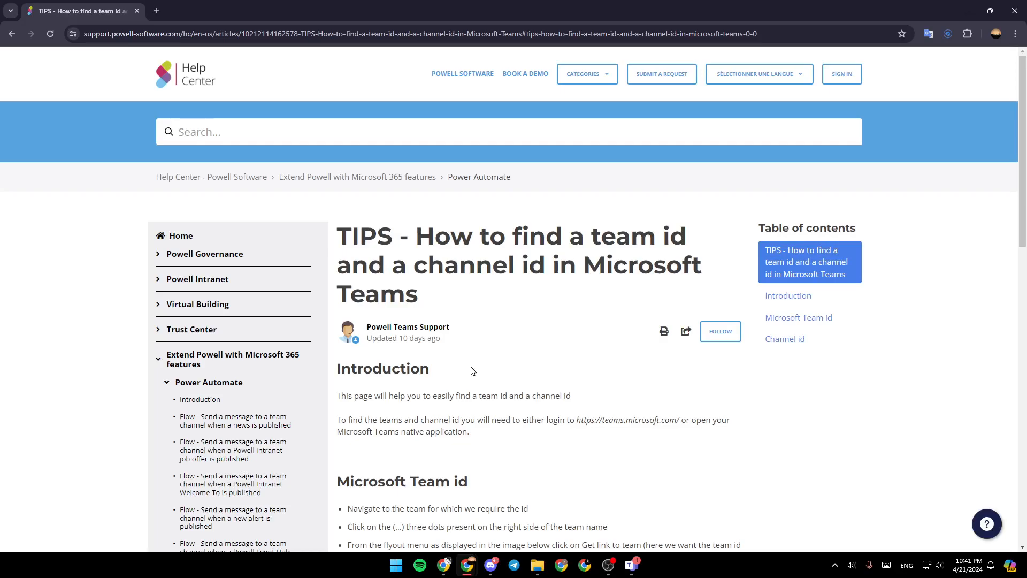
mouse_move(778, 258)
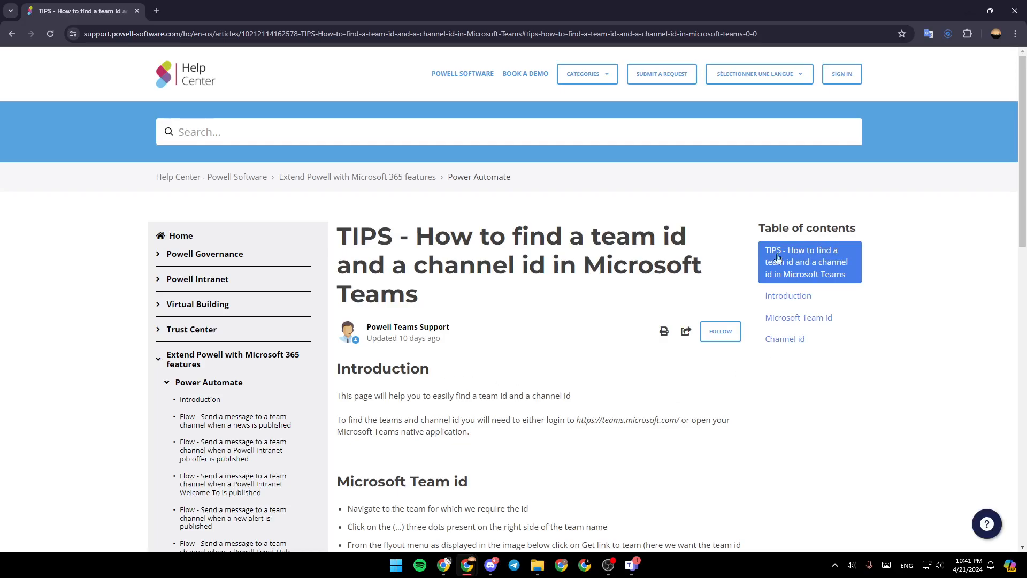
mouse_move(324, 198)
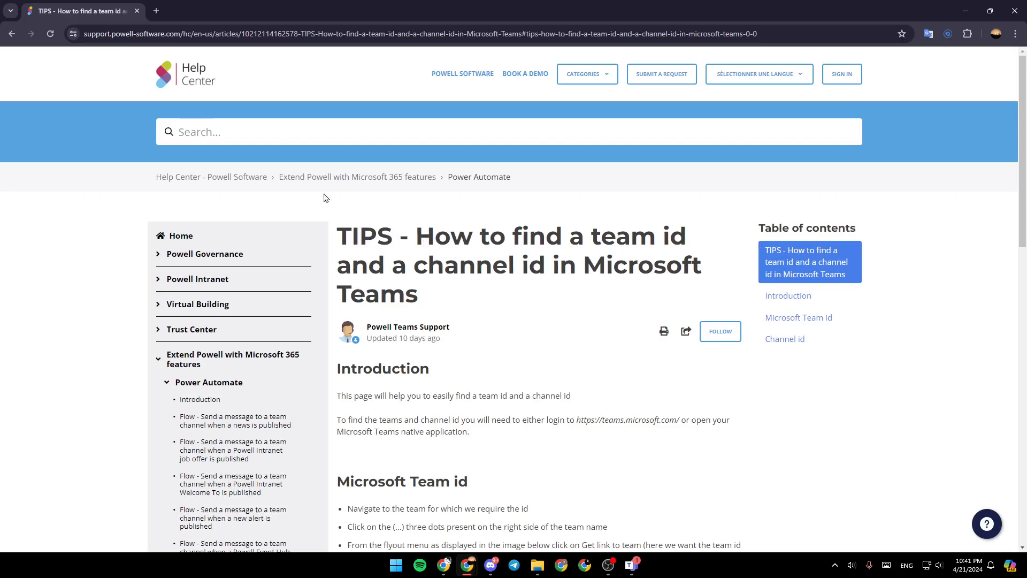
mouse_move(450, 299)
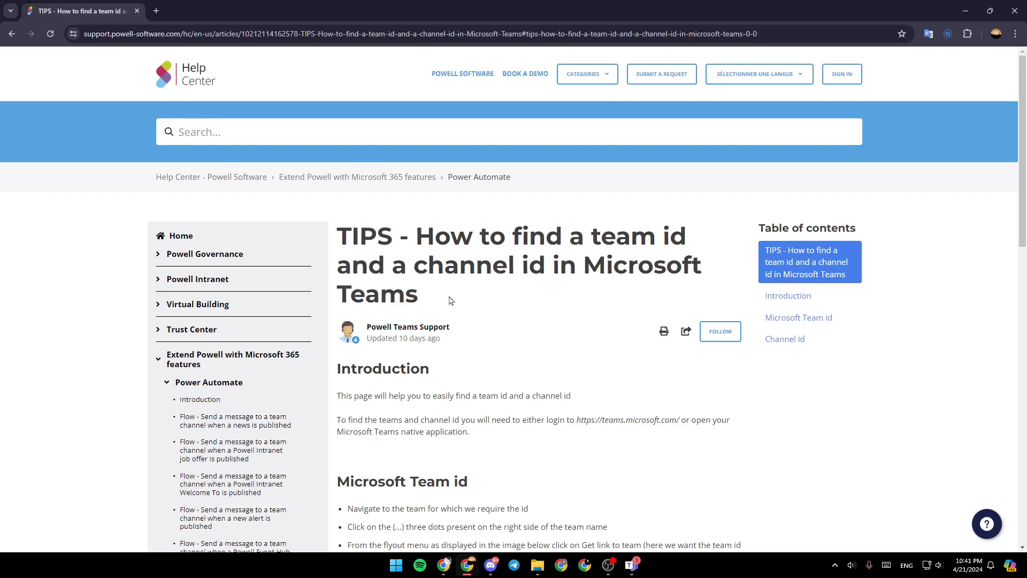
mouse_move(481, 244)
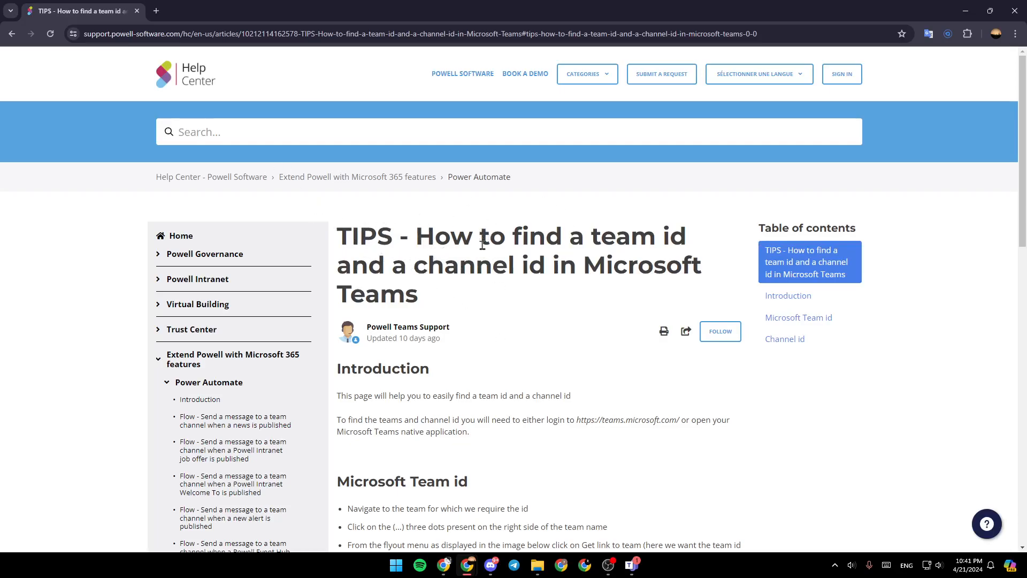
mouse_move(410, 265)
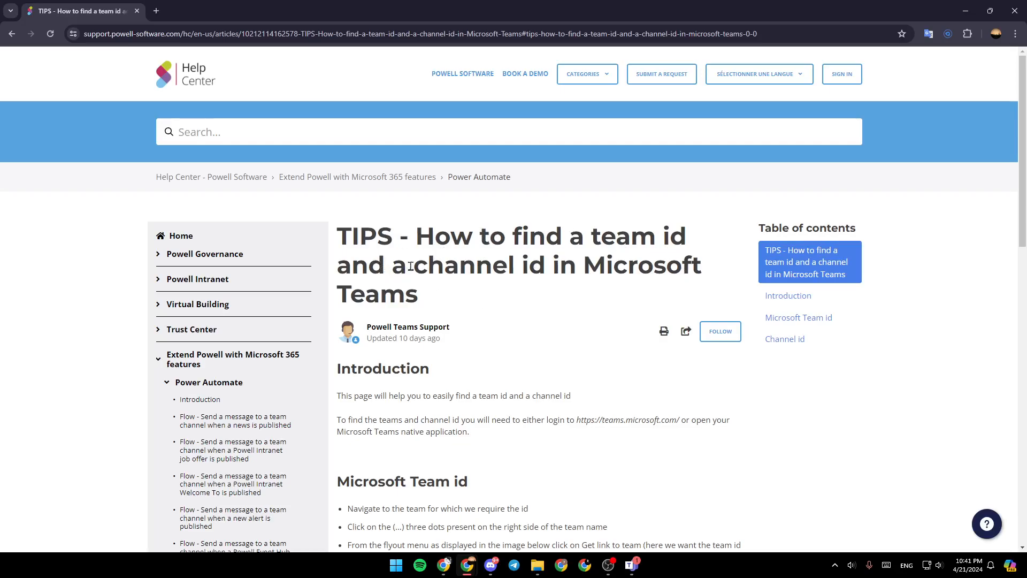
mouse_move(605, 327)
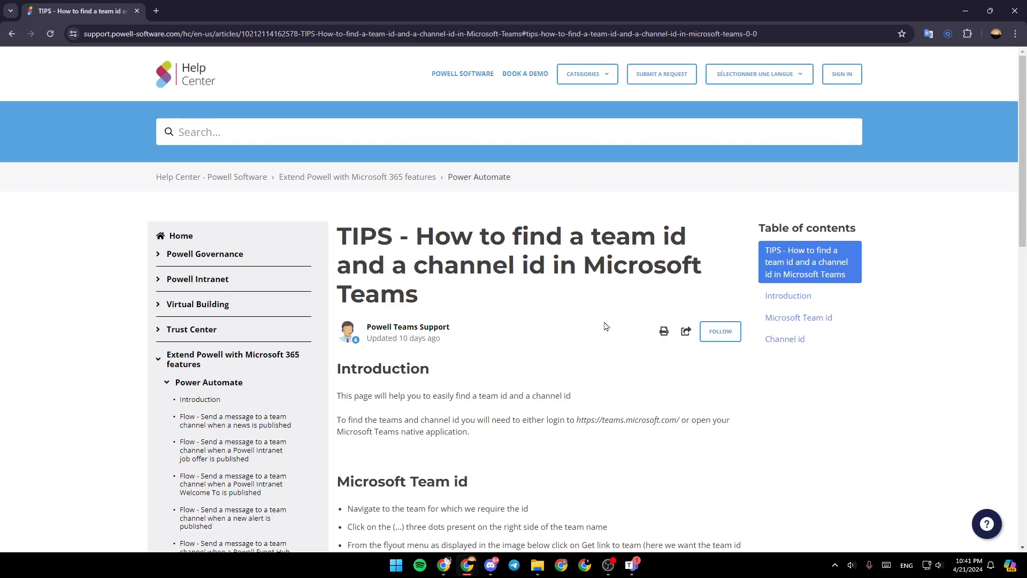
- Scroll to the Microsoft Team id steps showing the menu screenshot and group-id step
scroll(down, 3)
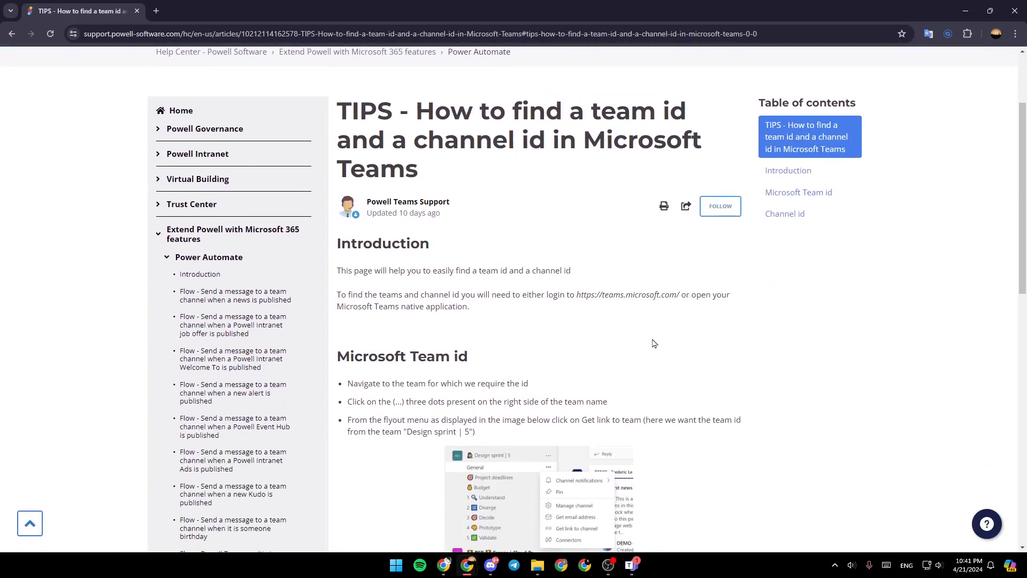
scroll(down, 3)
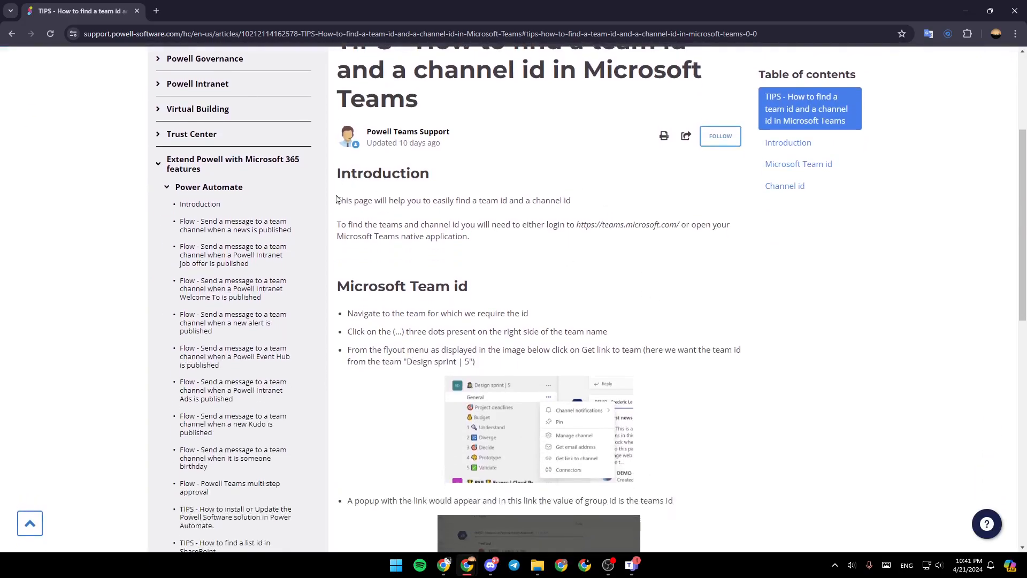
mouse_move(403, 205)
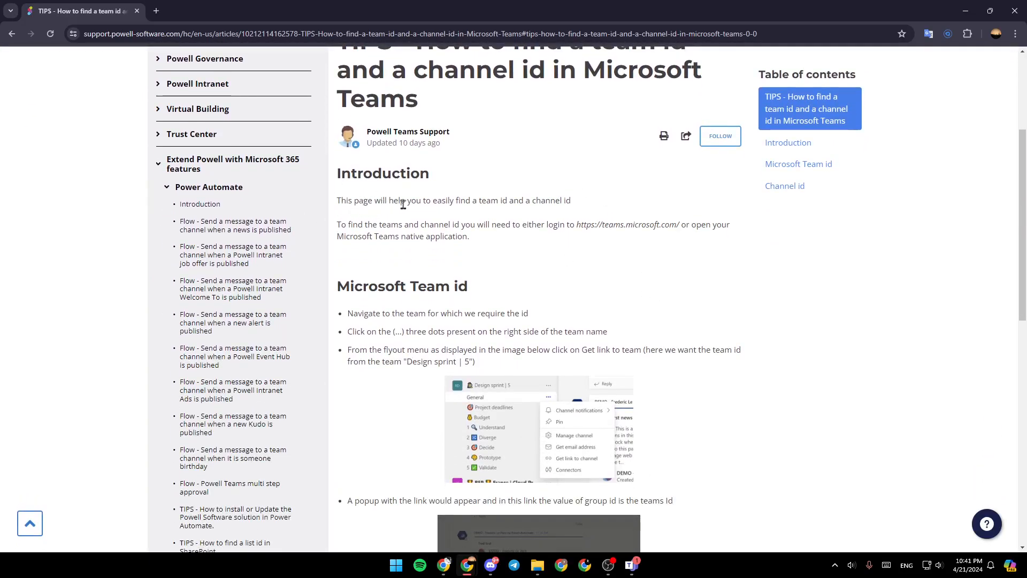
mouse_move(550, 200)
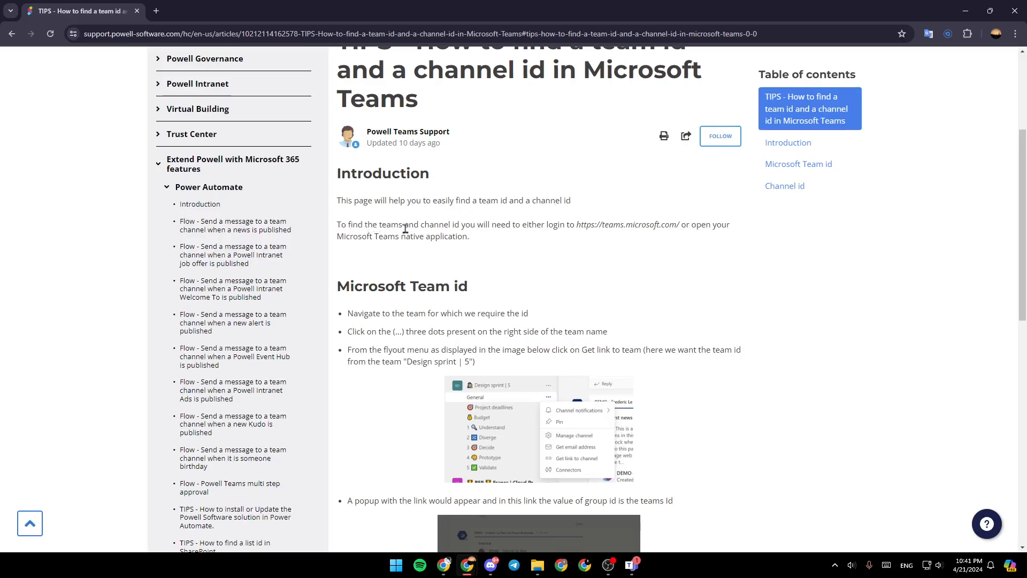
mouse_move(500, 228)
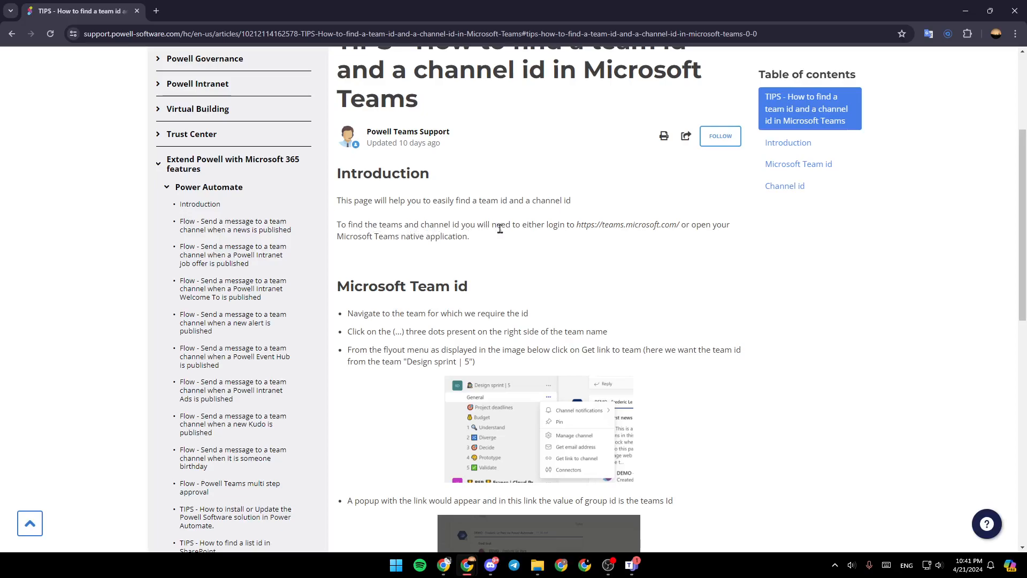
mouse_move(620, 227)
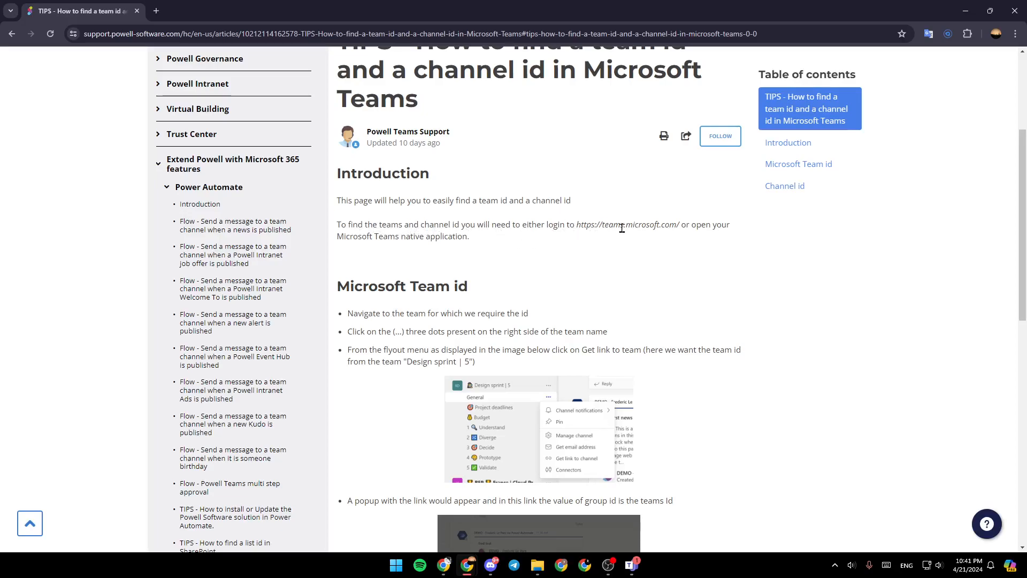
mouse_move(358, 259)
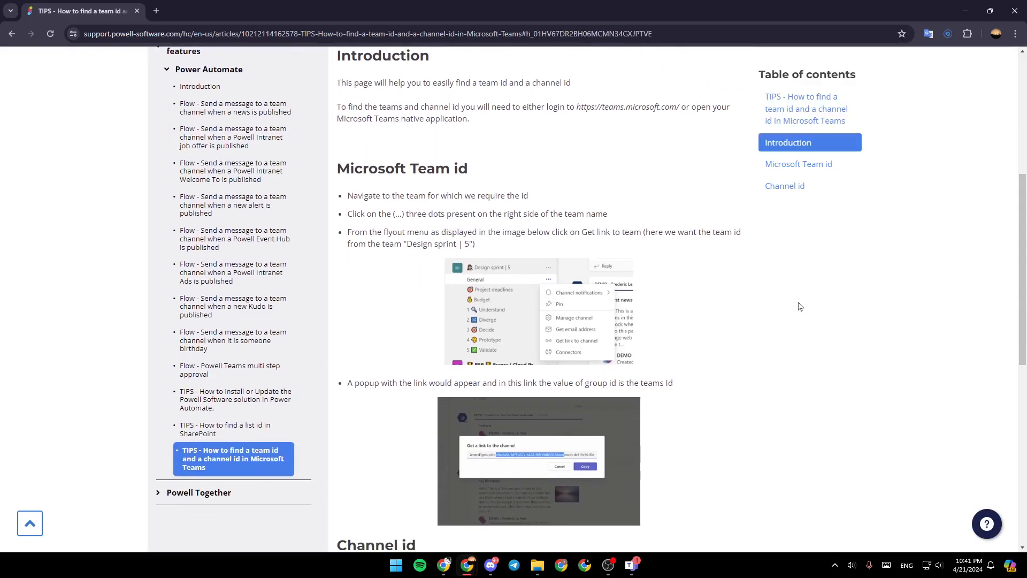
- Scroll to the group id link popup screenshot and the start of the Channel id section
double_click(401, 168)
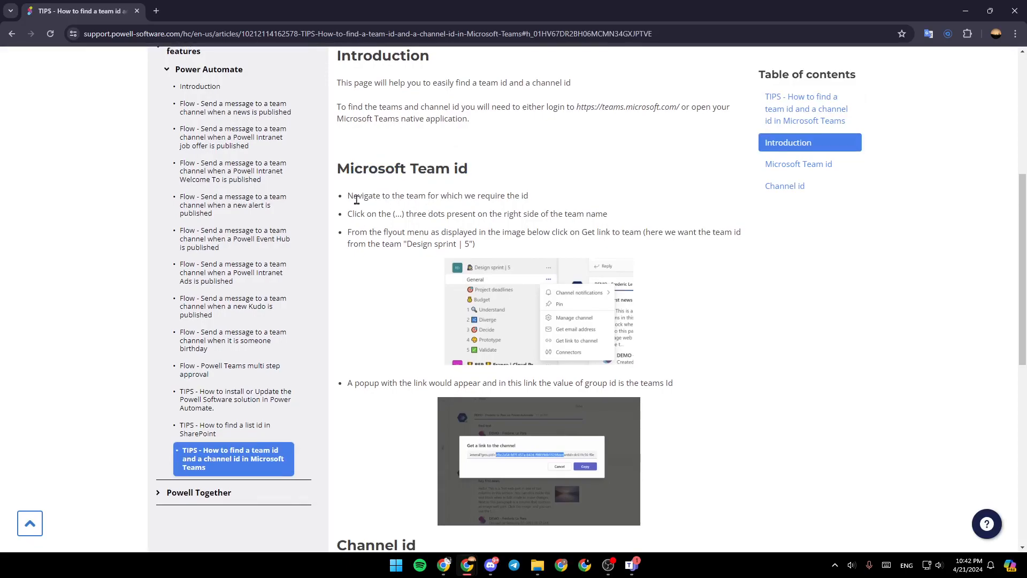
mouse_move(468, 199)
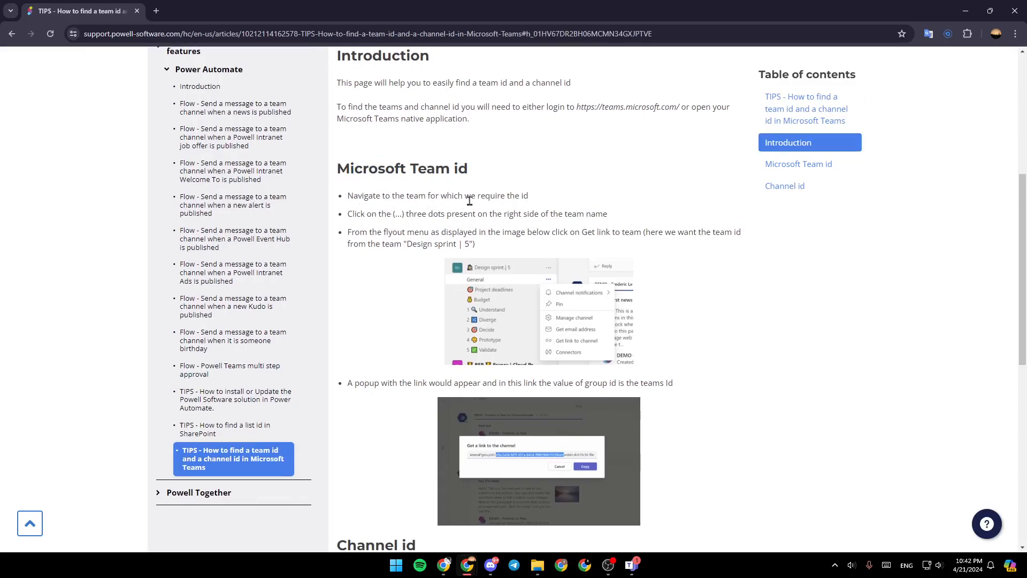
mouse_move(350, 214)
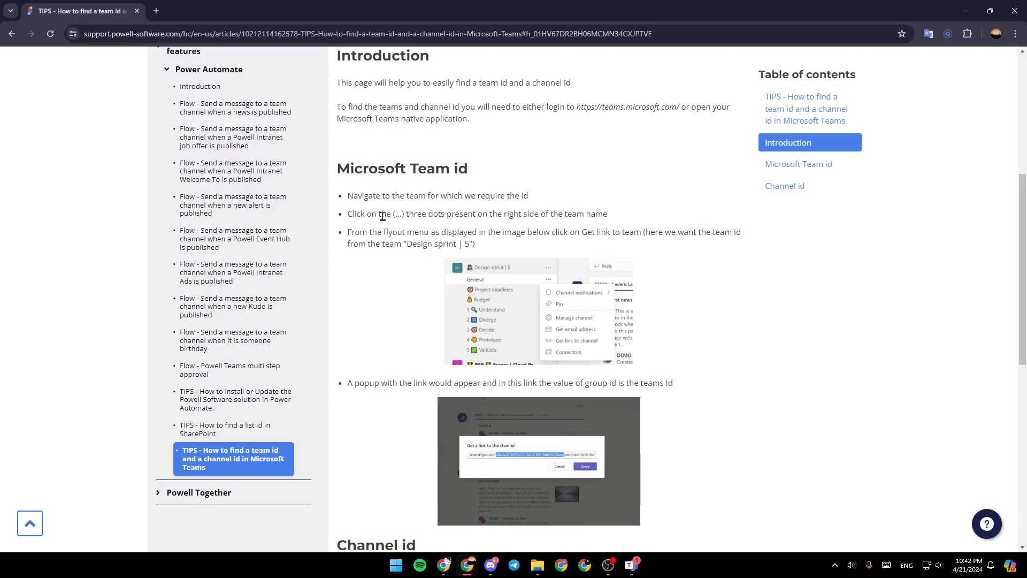
mouse_move(450, 216)
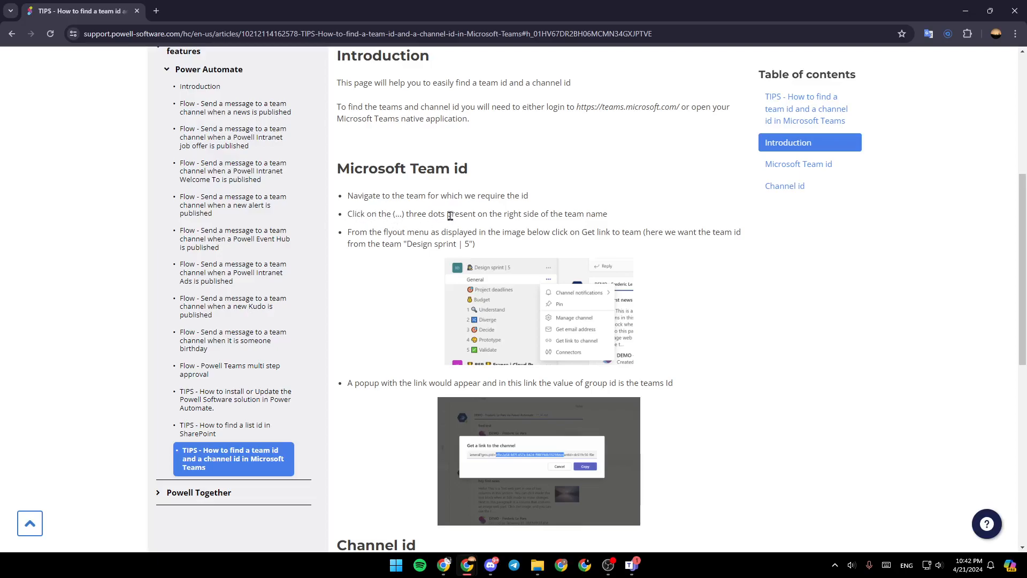
mouse_move(509, 224)
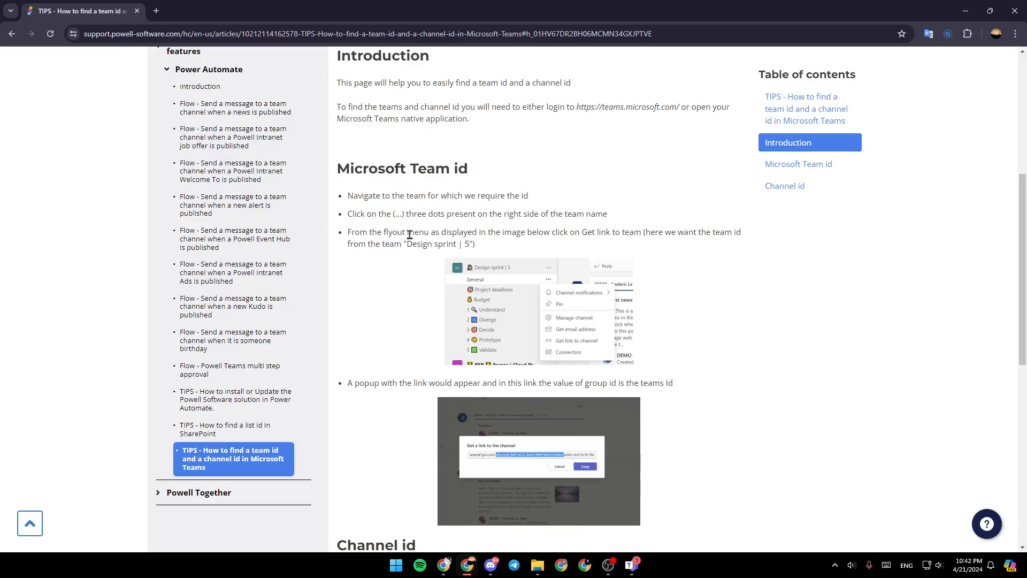
mouse_move(527, 235)
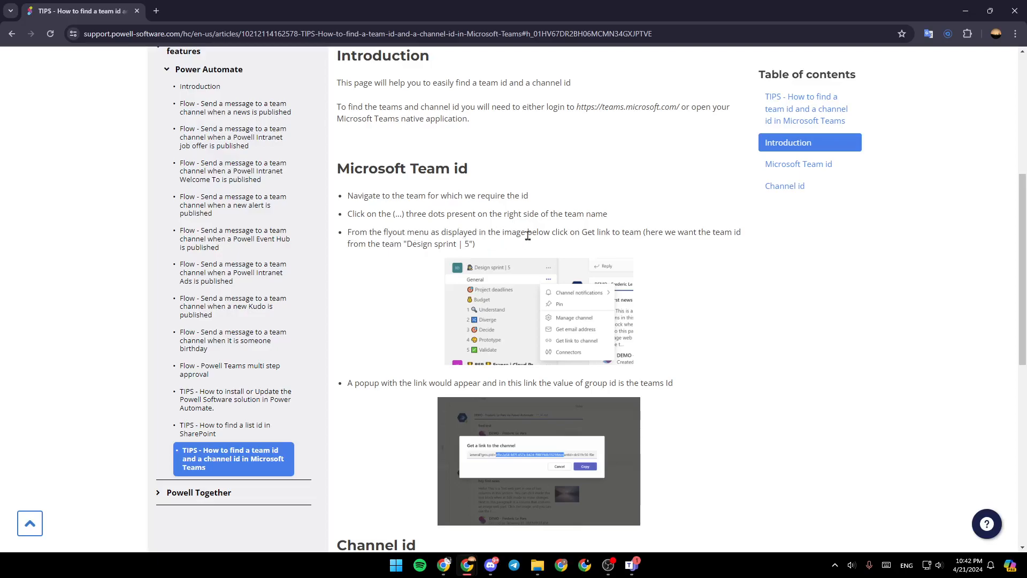
mouse_move(609, 247)
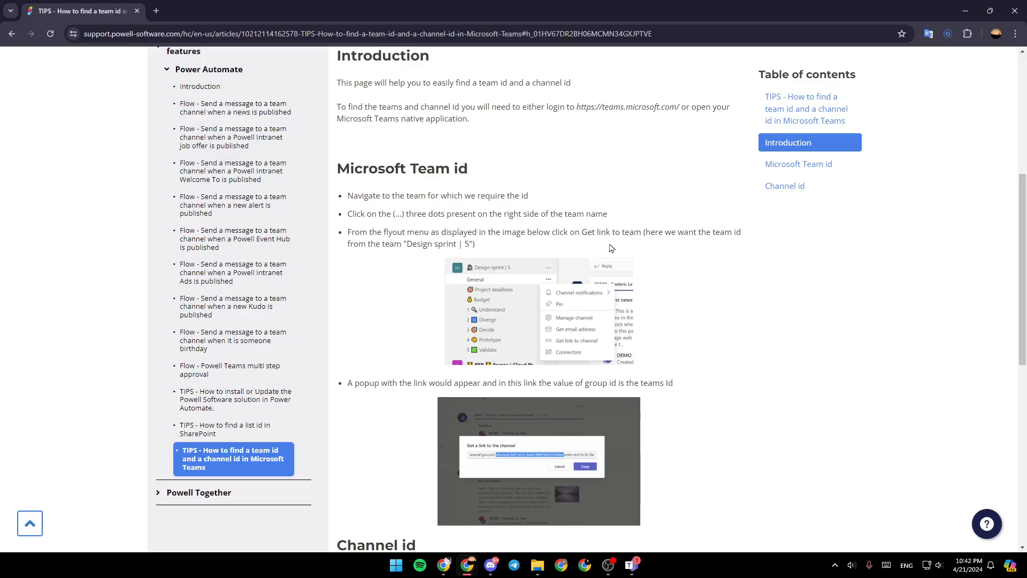
mouse_move(448, 289)
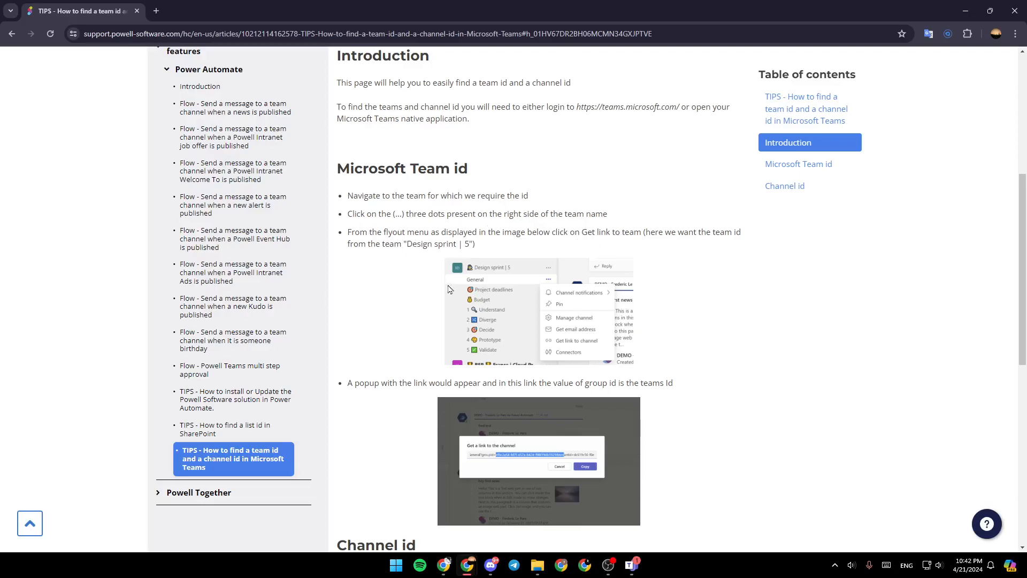
mouse_move(456, 320)
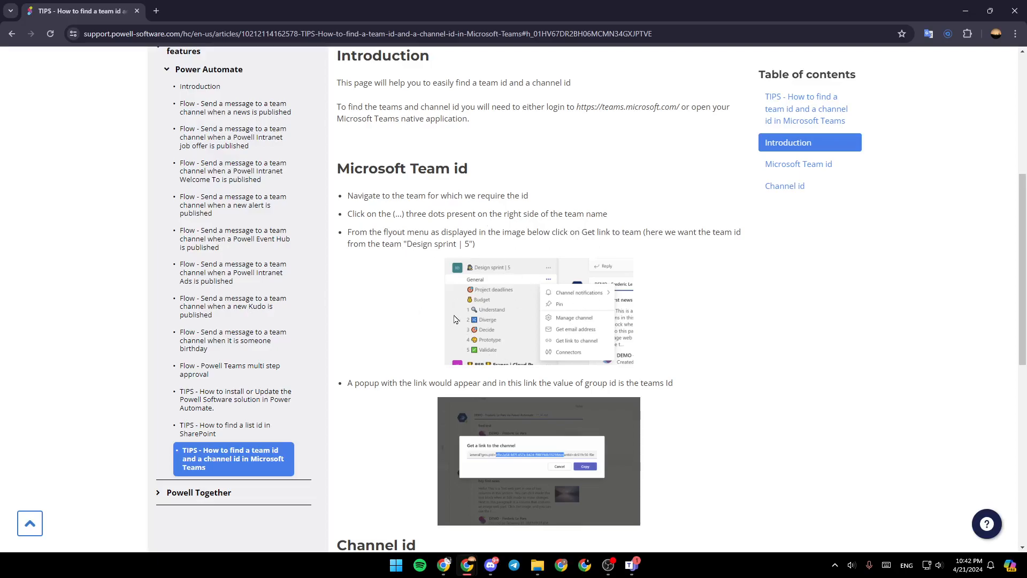
mouse_move(555, 346)
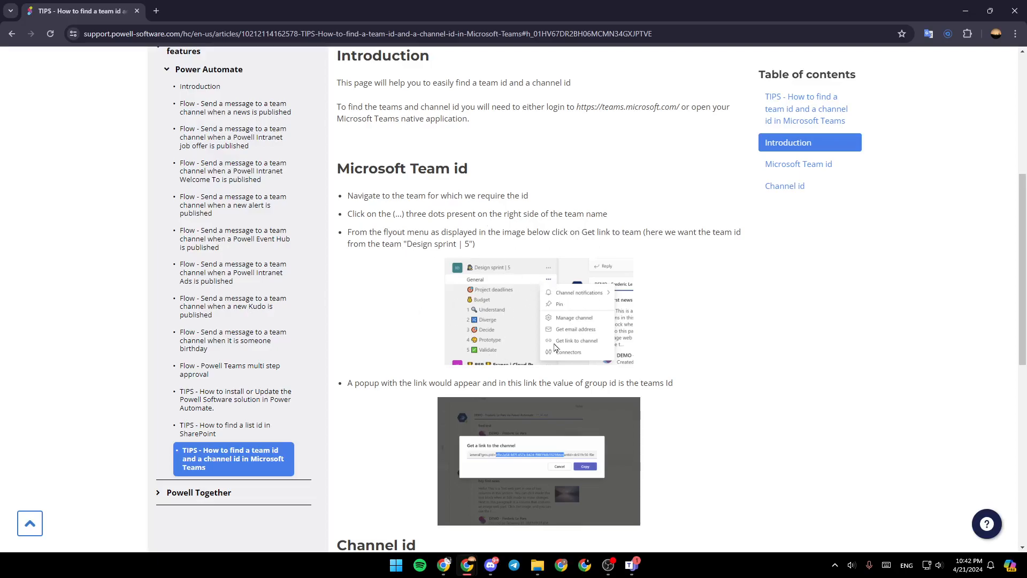
mouse_move(573, 345)
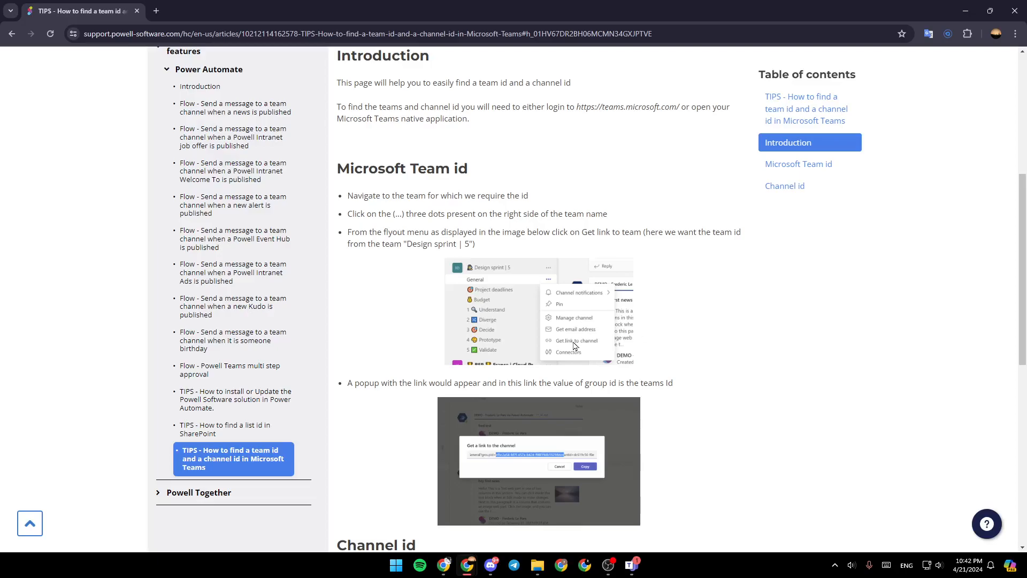
click(798, 164)
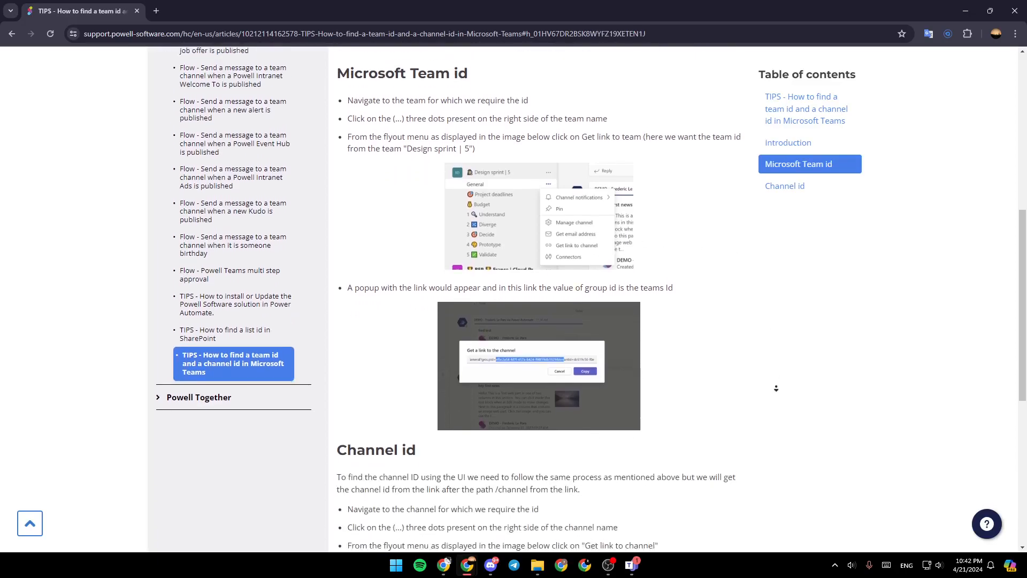
scroll(down, 3)
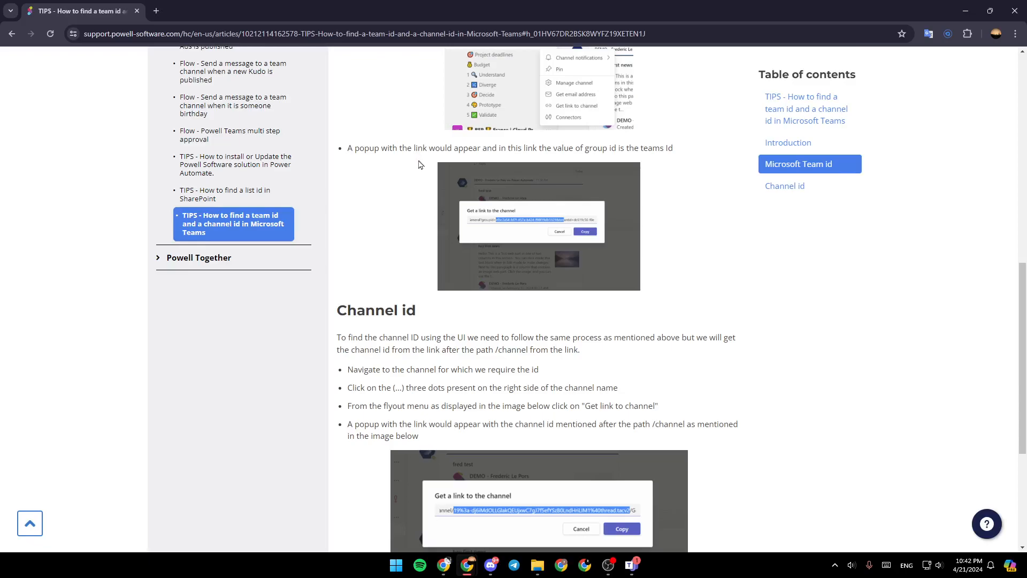
mouse_move(520, 166)
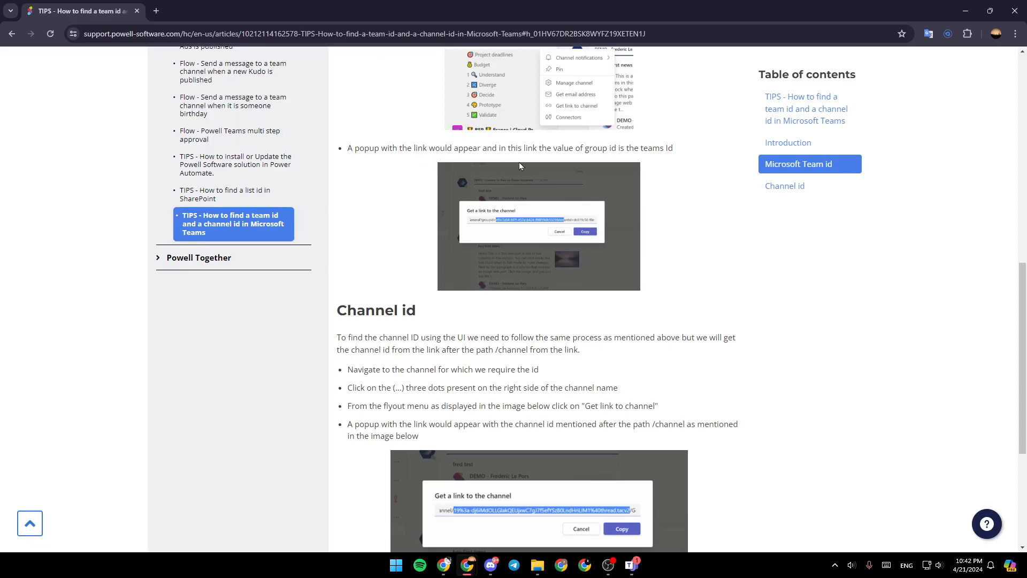
mouse_move(627, 152)
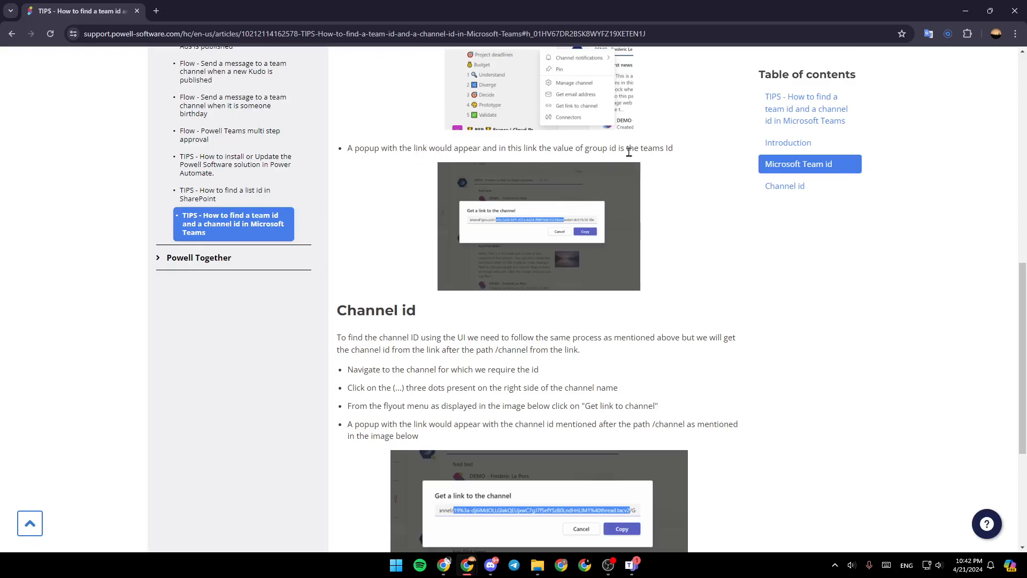
mouse_move(681, 197)
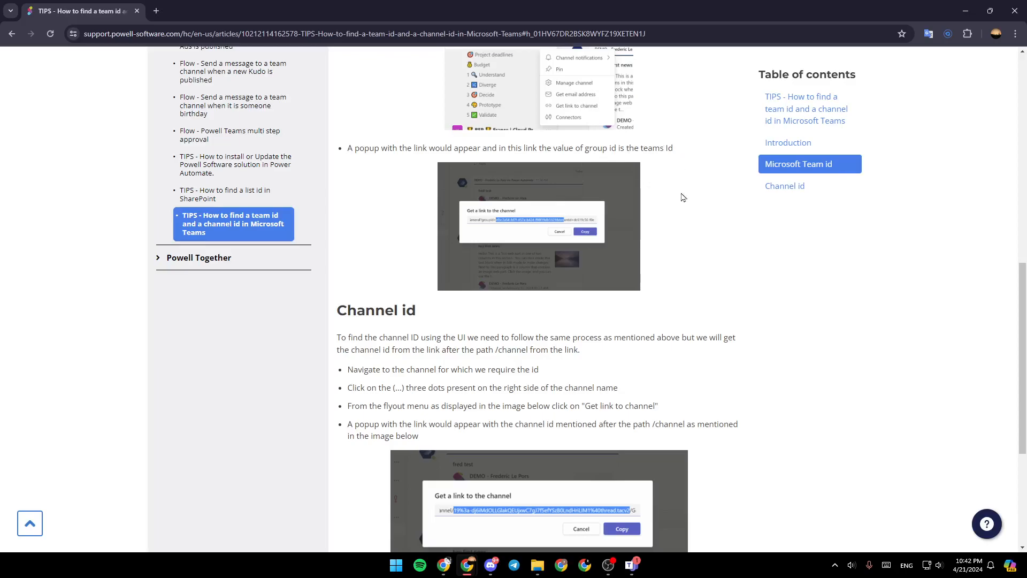
- Scroll through the Channel id steps to the 'Was this article helpful?' prompt
scroll(down, 3)
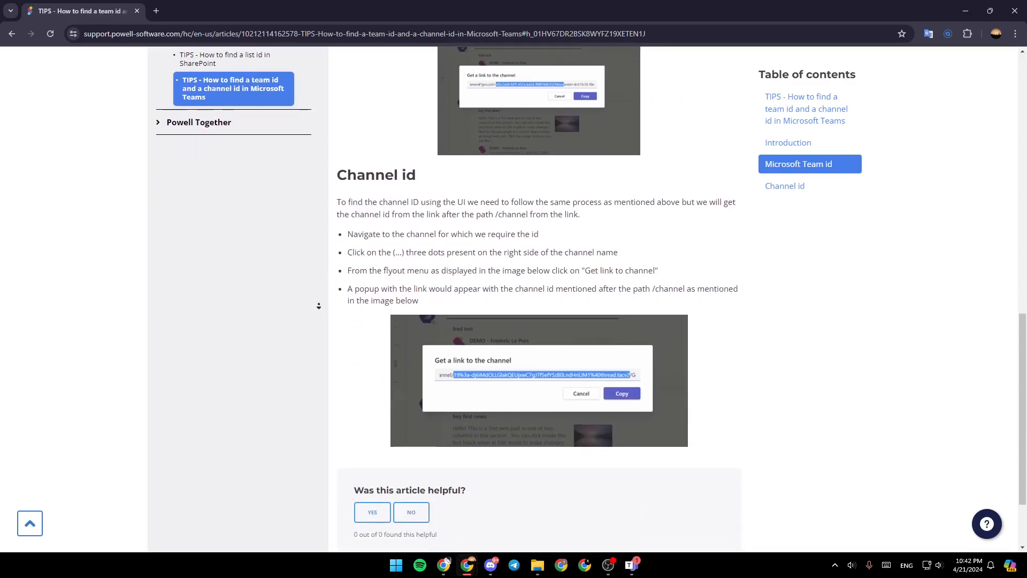
scroll(down, 3)
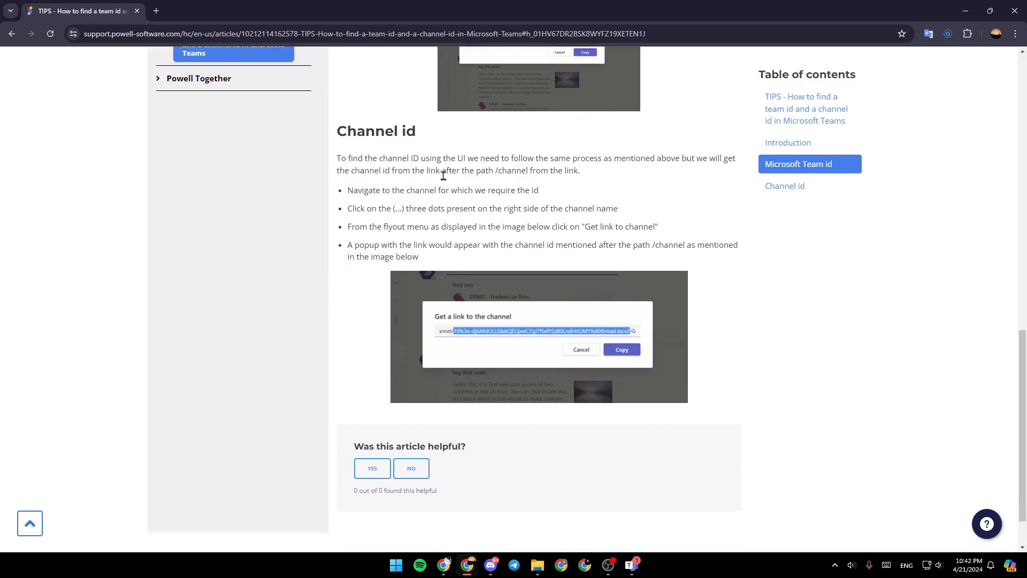
mouse_move(483, 161)
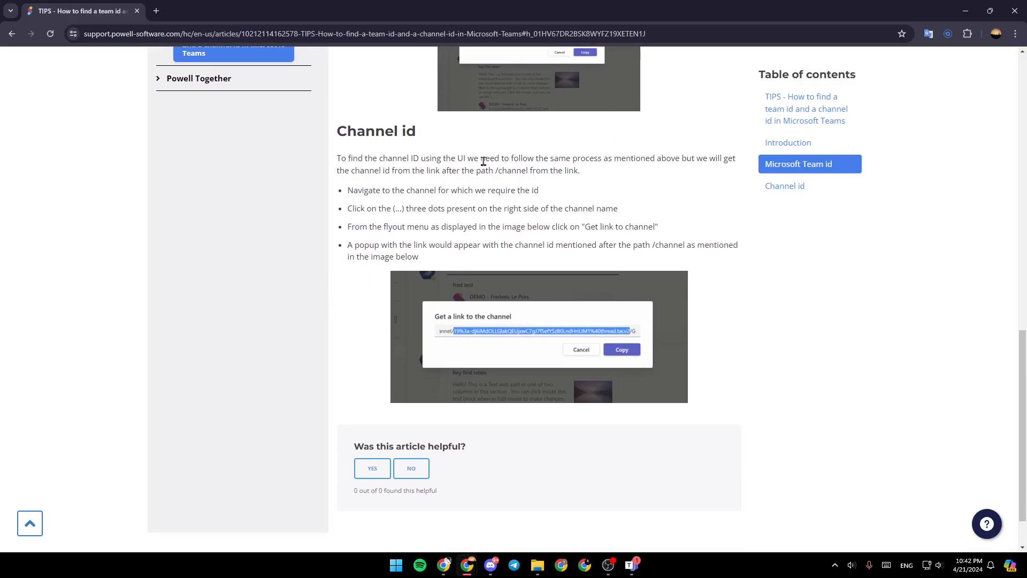
mouse_move(603, 193)
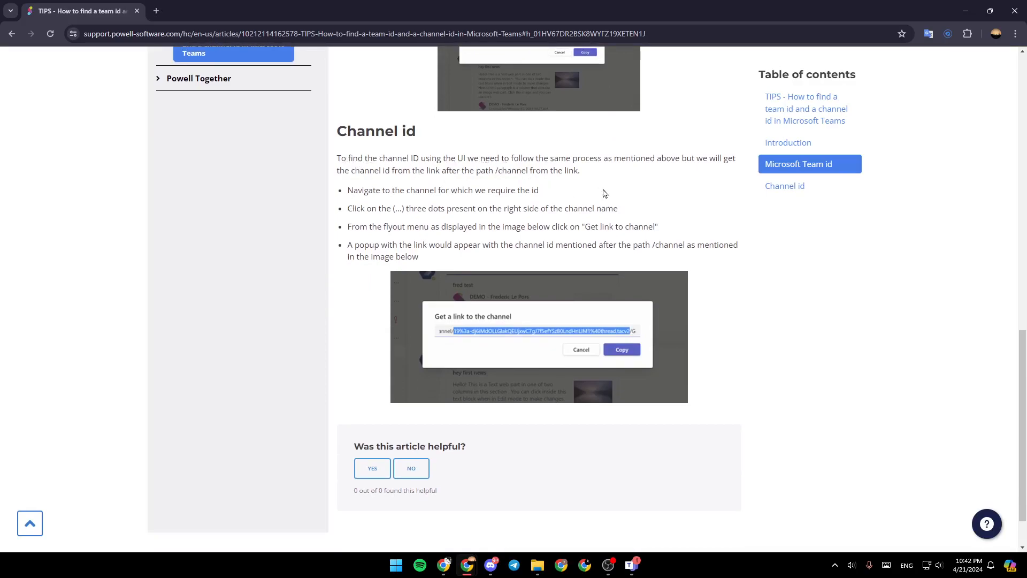
mouse_move(661, 179)
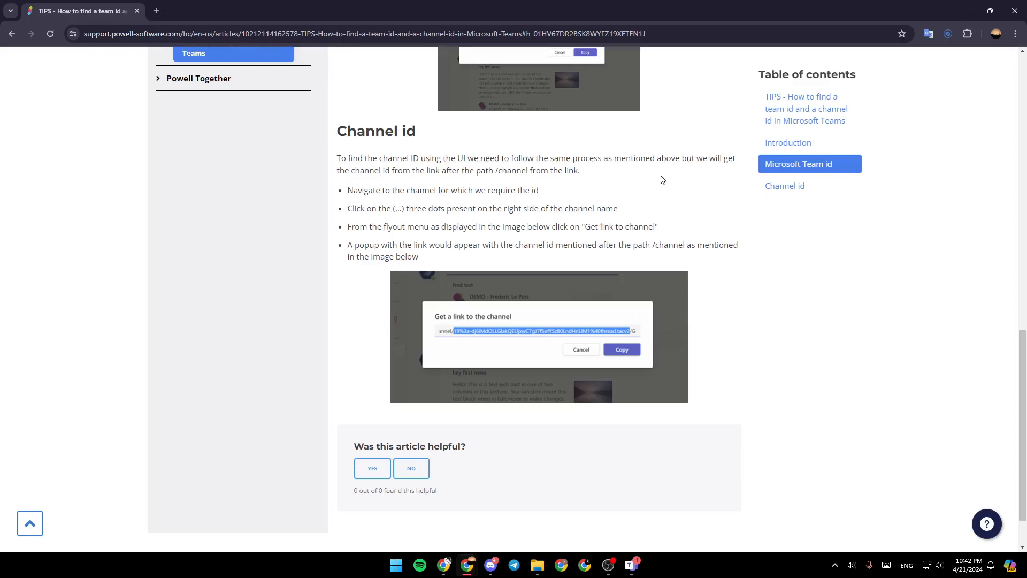
mouse_move(376, 188)
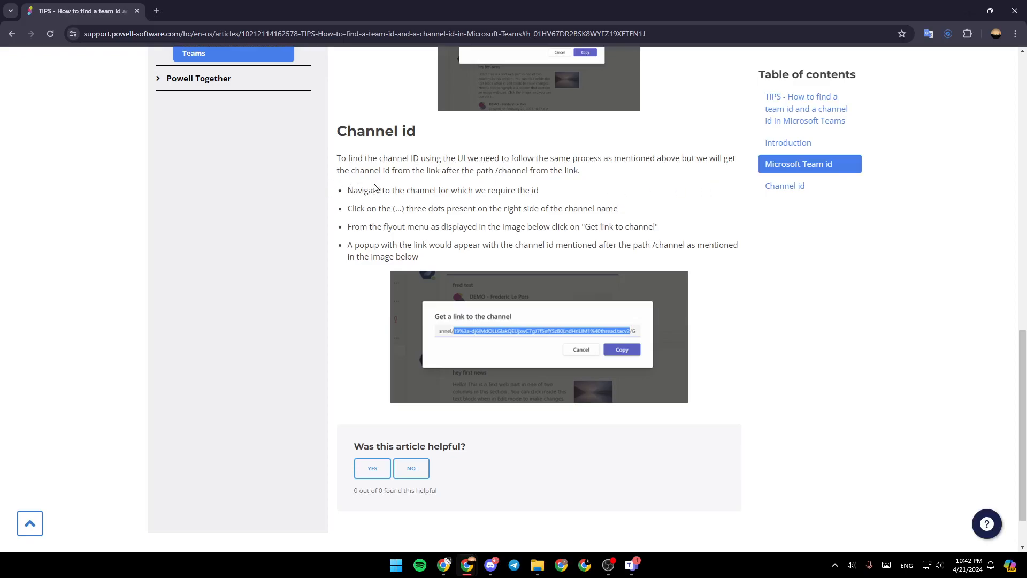
mouse_move(474, 188)
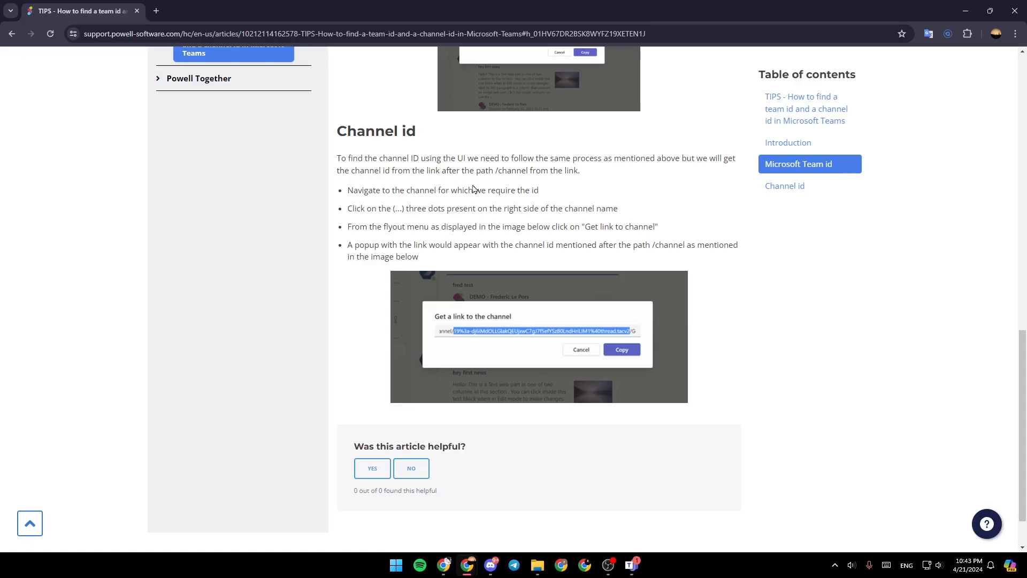
mouse_move(517, 186)
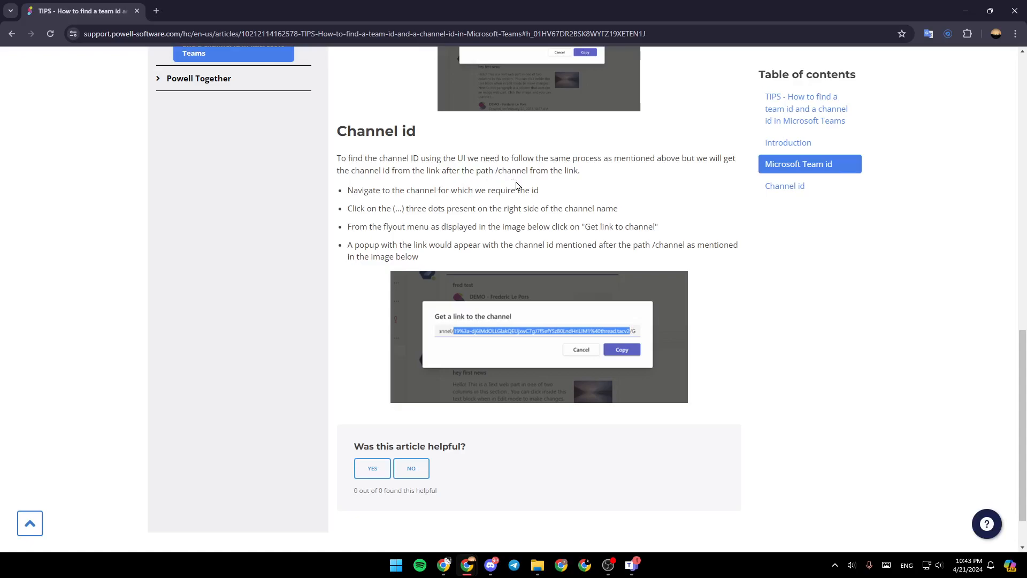
mouse_move(348, 189)
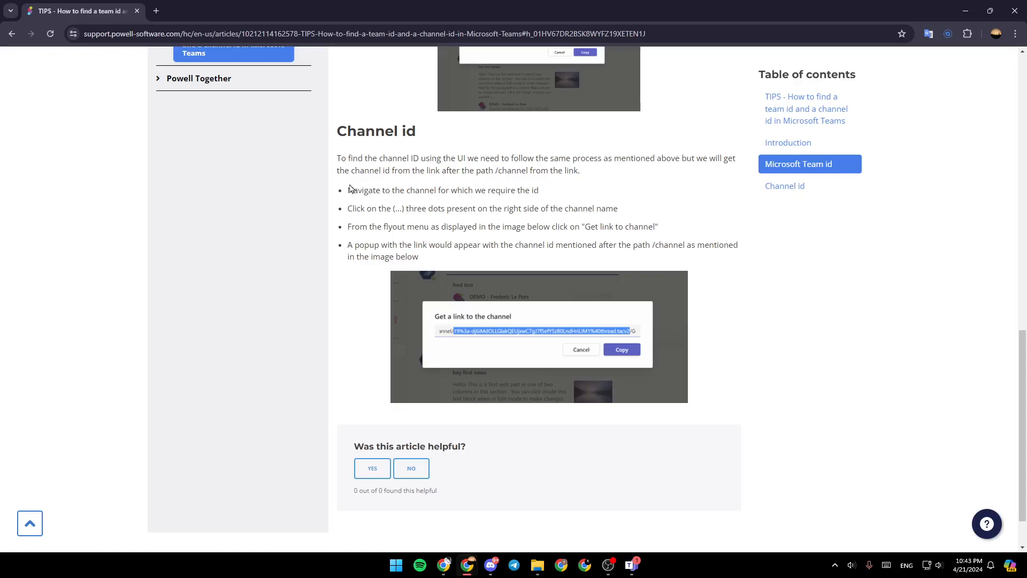
mouse_move(503, 208)
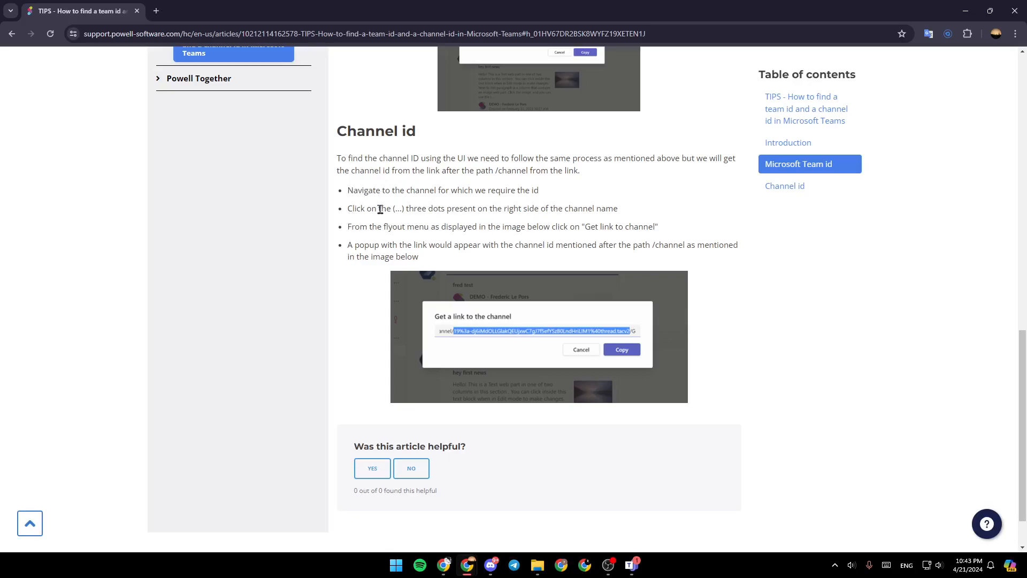
mouse_move(486, 222)
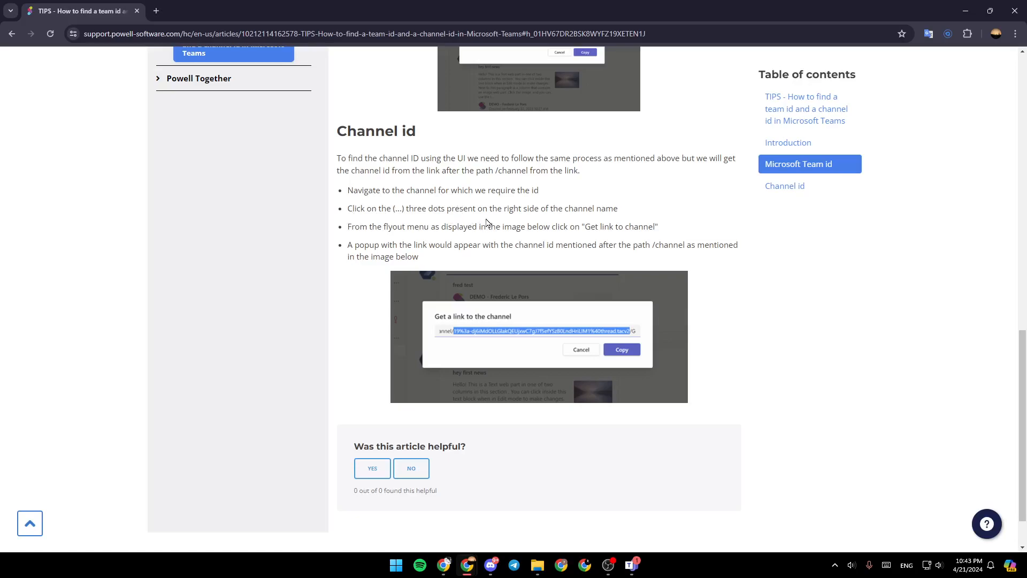
mouse_move(609, 225)
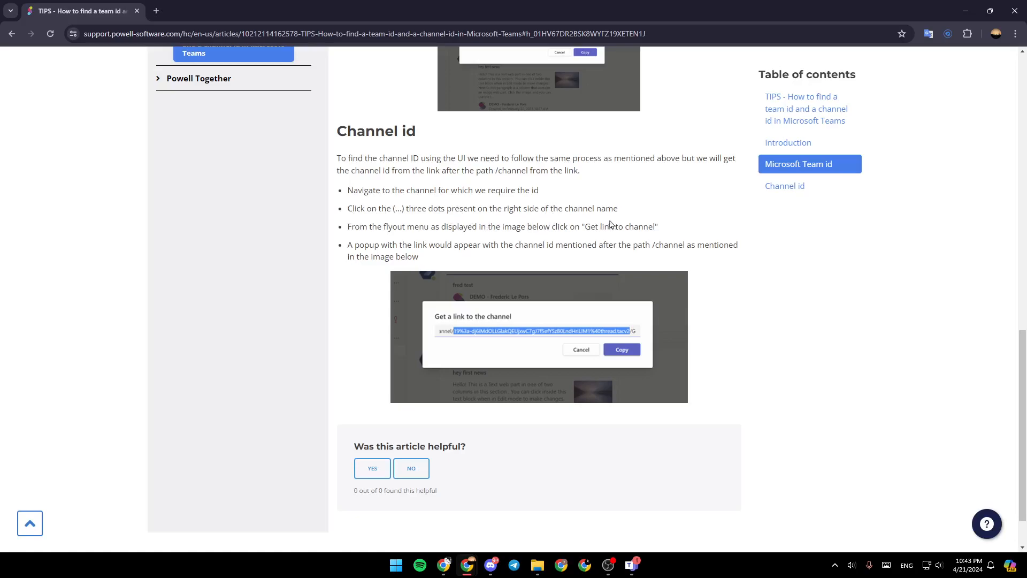
mouse_move(410, 237)
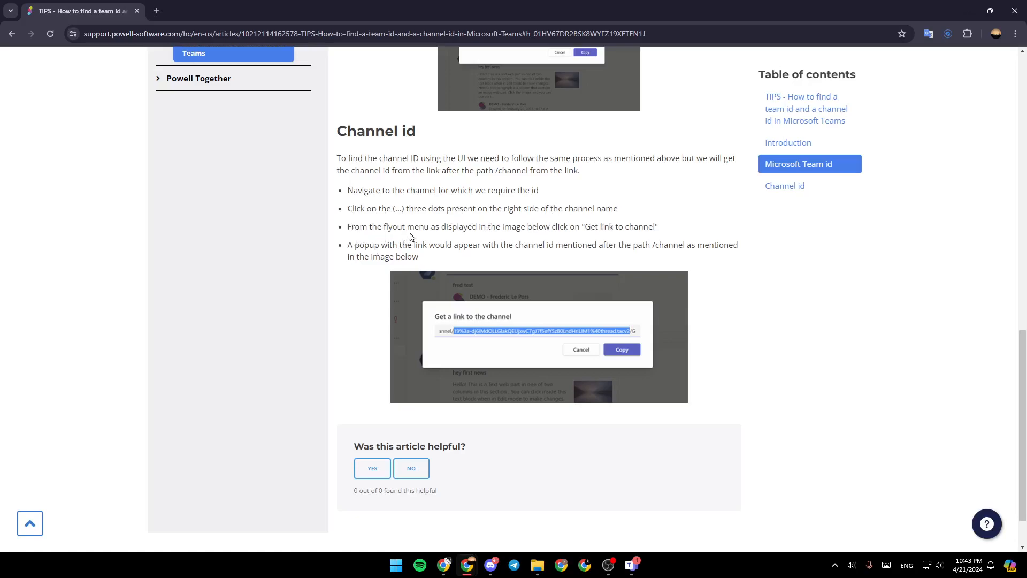
mouse_move(490, 242)
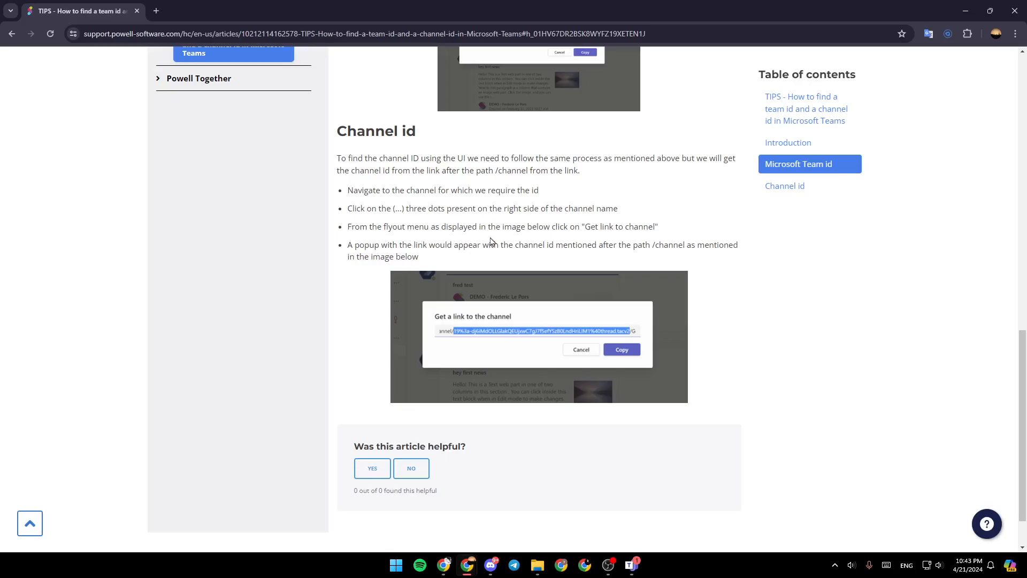
mouse_move(634, 237)
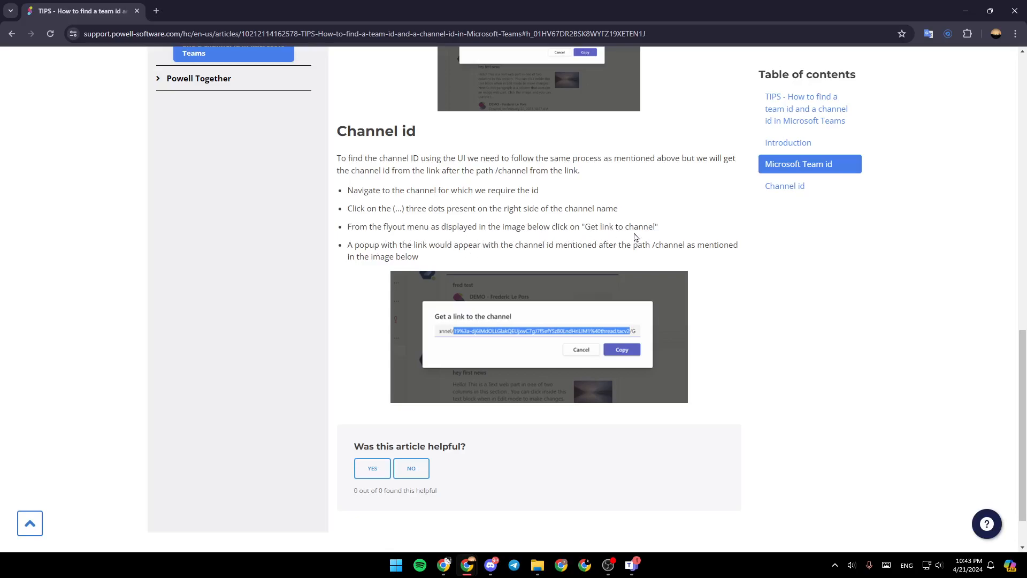
mouse_move(396, 258)
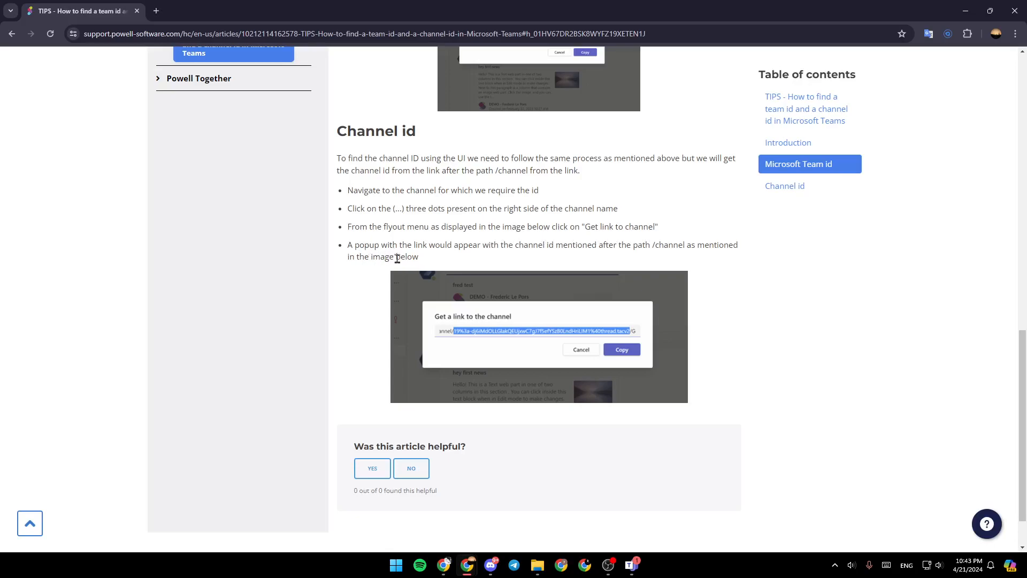
mouse_move(569, 261)
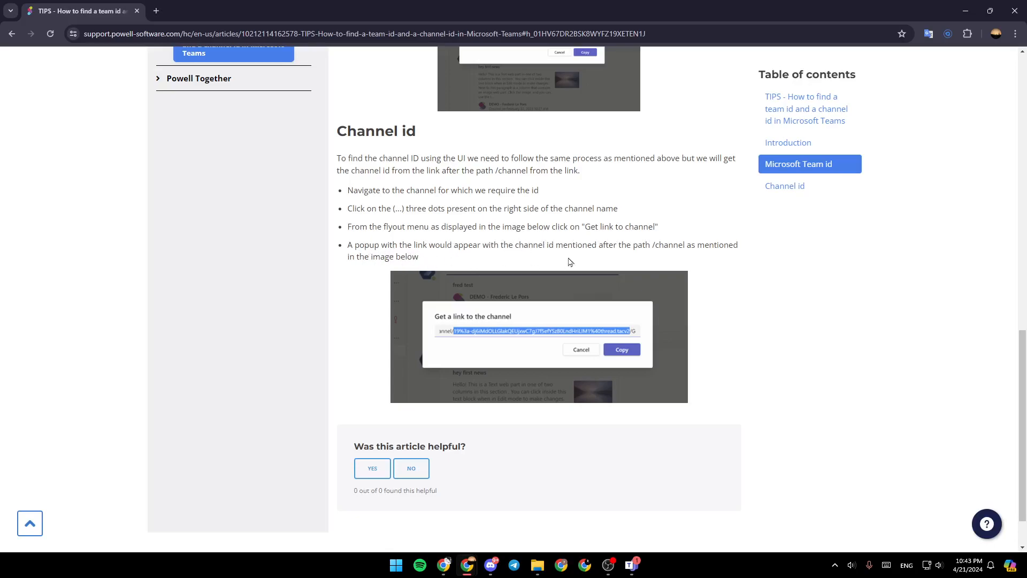
mouse_move(620, 247)
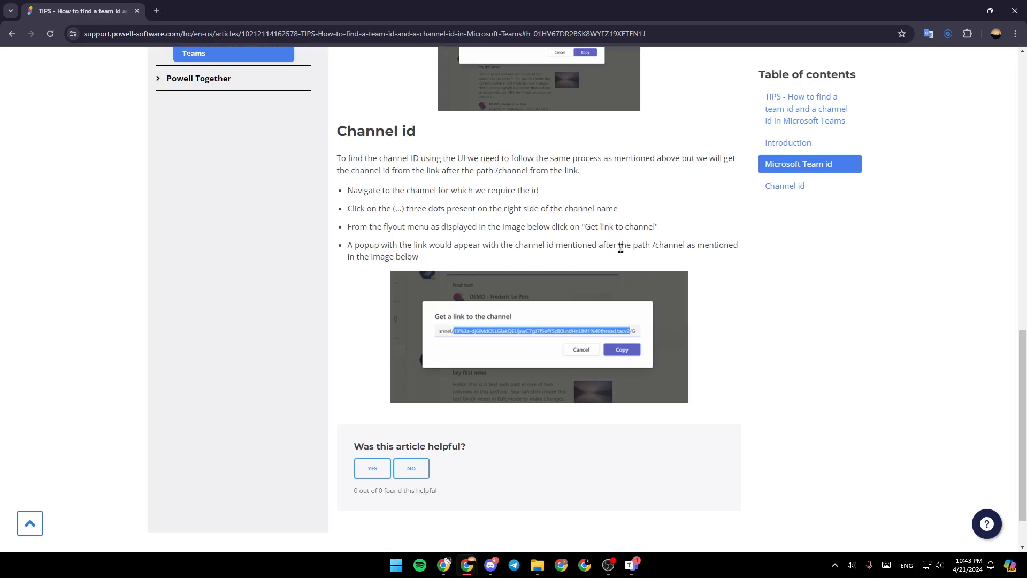
mouse_move(633, 280)
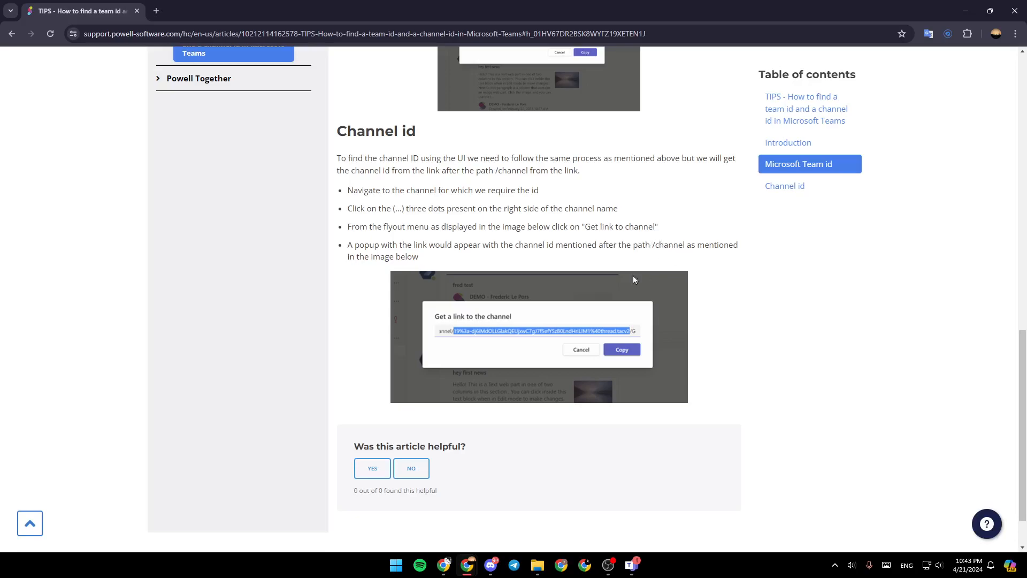
mouse_move(523, 342)
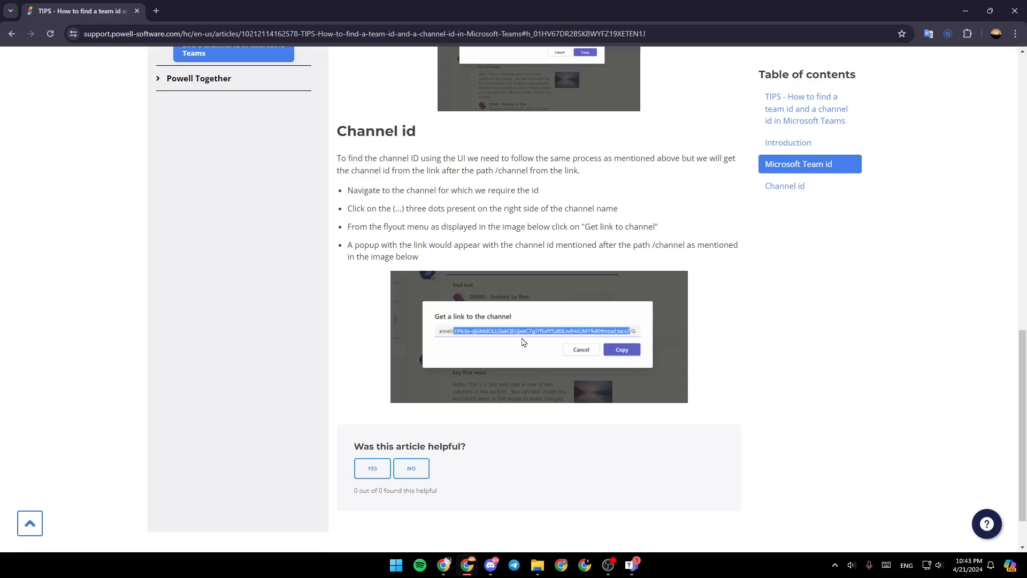
mouse_move(492, 348)
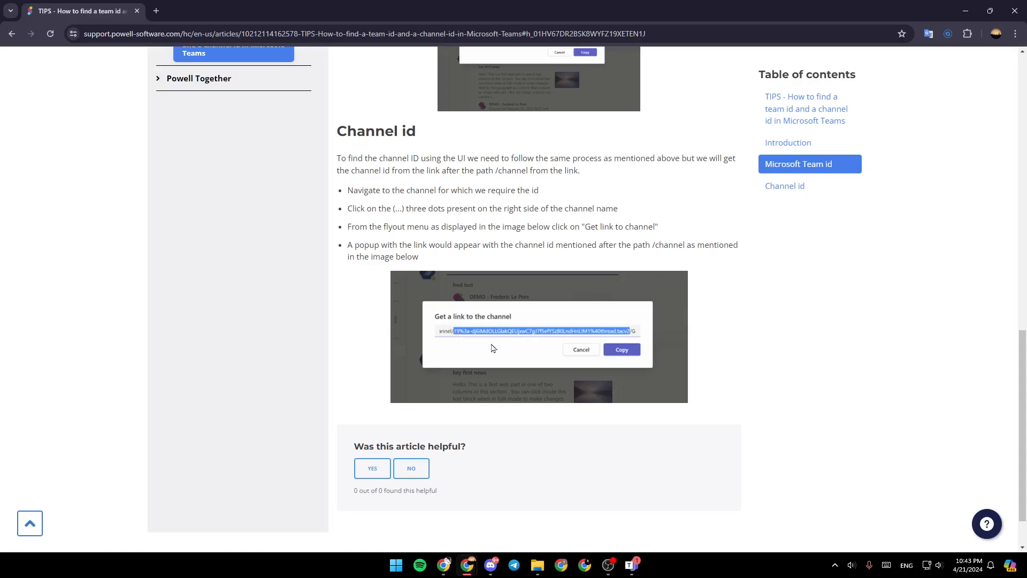
mouse_move(805, 396)
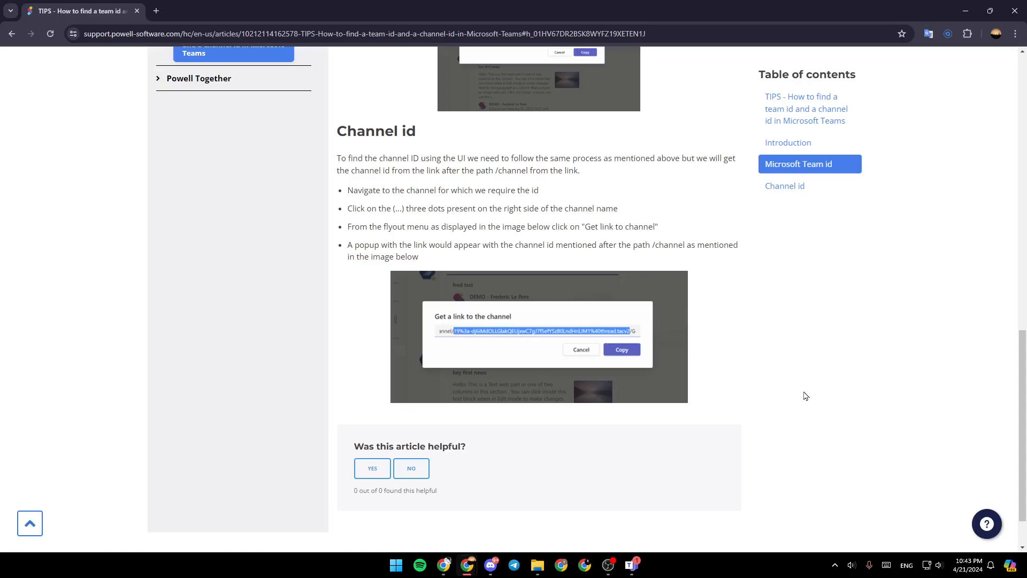